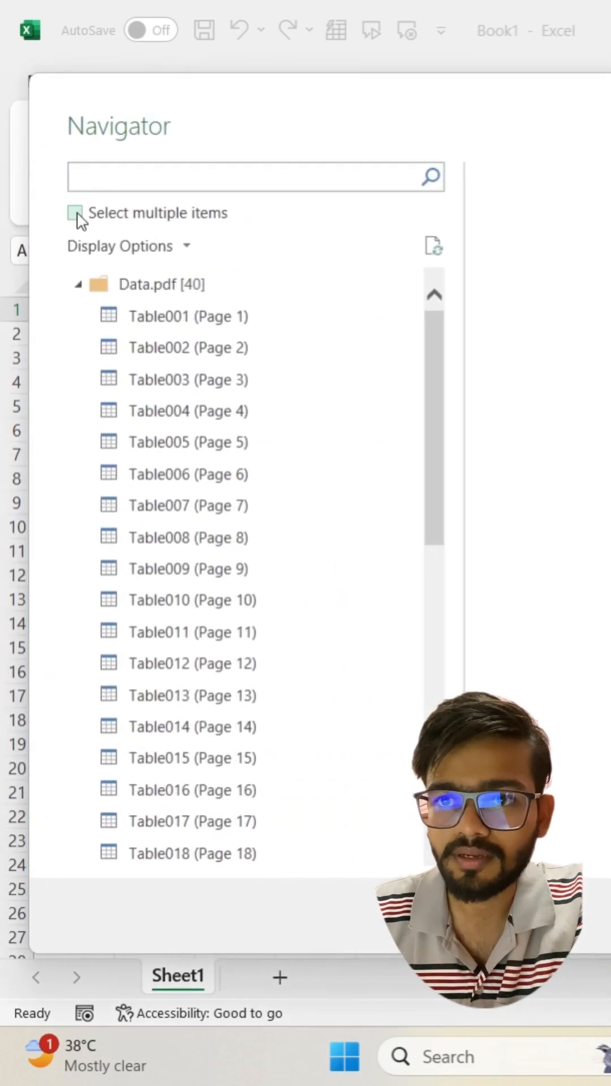
Step: Enable 'Select multiple items' in the Navigator so several Data.pdf tables can be ticked for loading
left_click(75, 212)
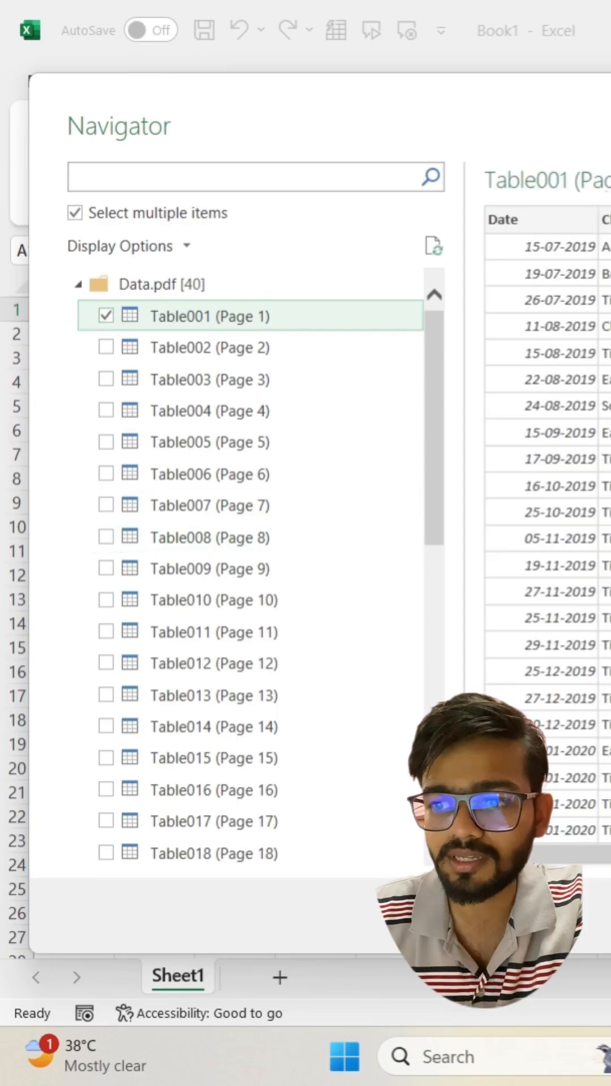